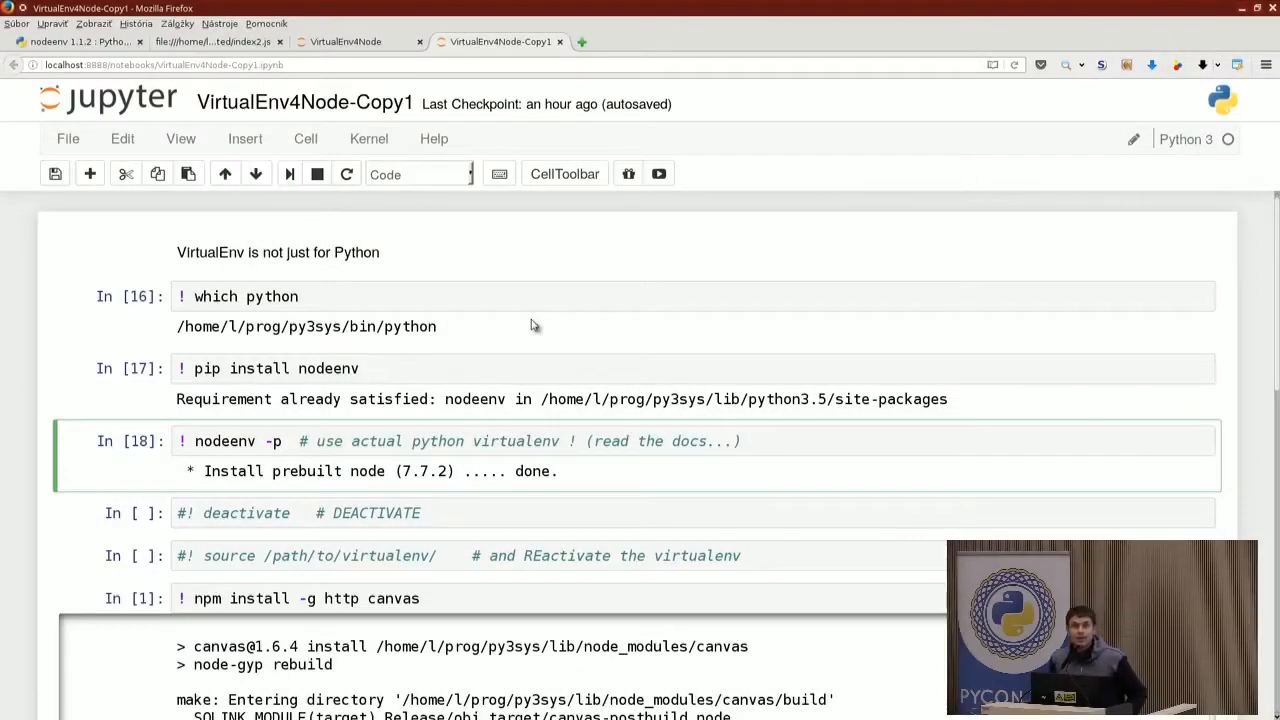
Rerun the '! which python' cell to show the py3sys virtualenv Python path
{"action": "left_click", "coordinate": [707, 441]}
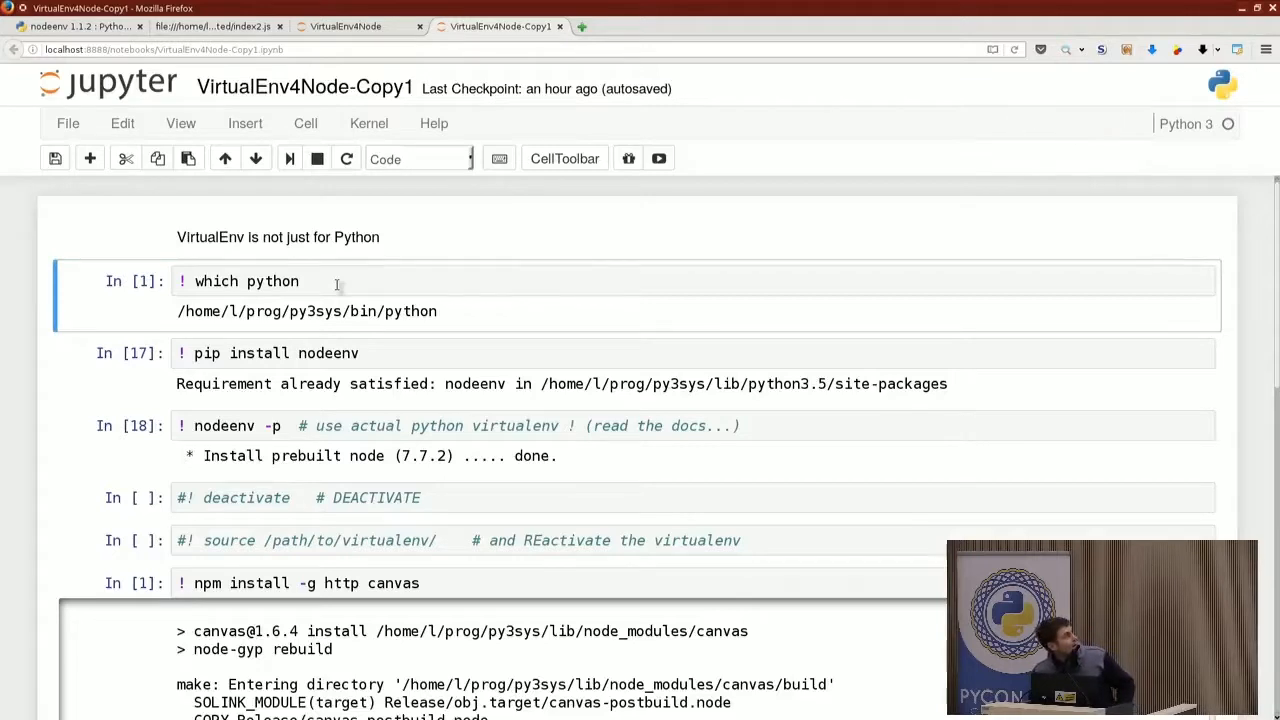
Rerun the pip install nodeenv, nodeenv -p and npm install canvas cells in sequence
{"action": "left_click", "coordinate": [300, 353]}
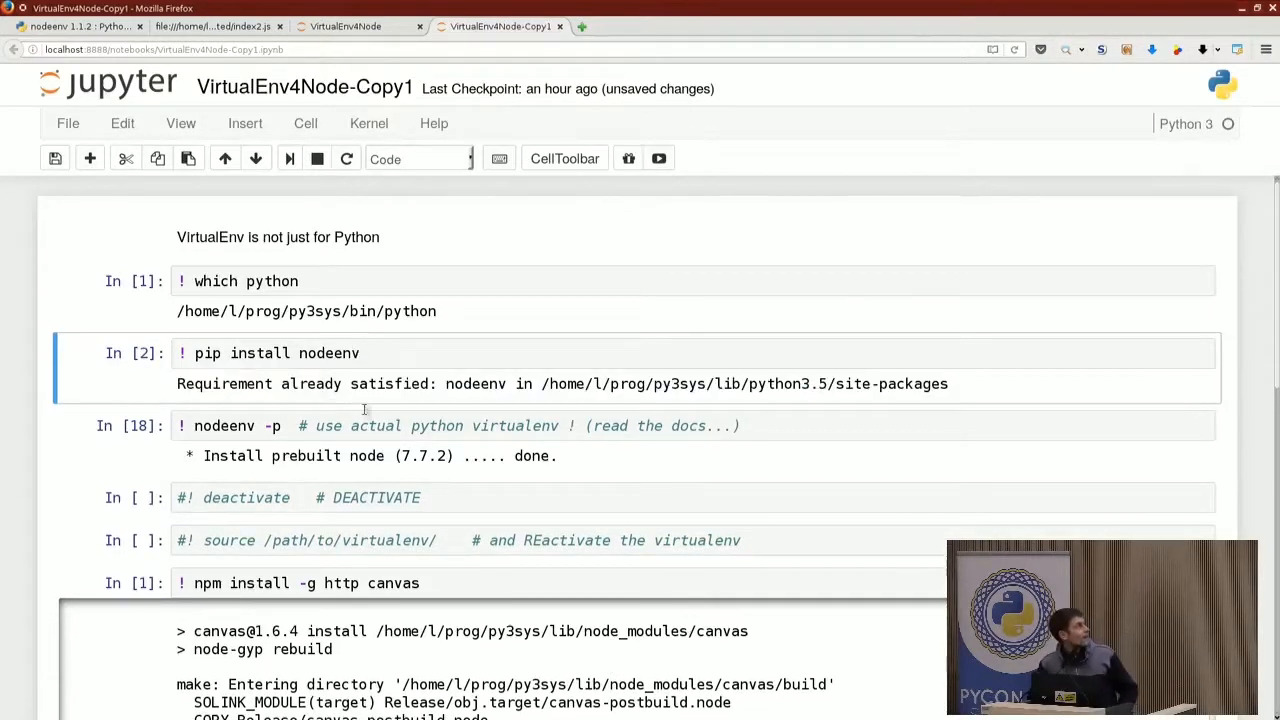
{"action": "left_click", "coordinate": [400, 425]}
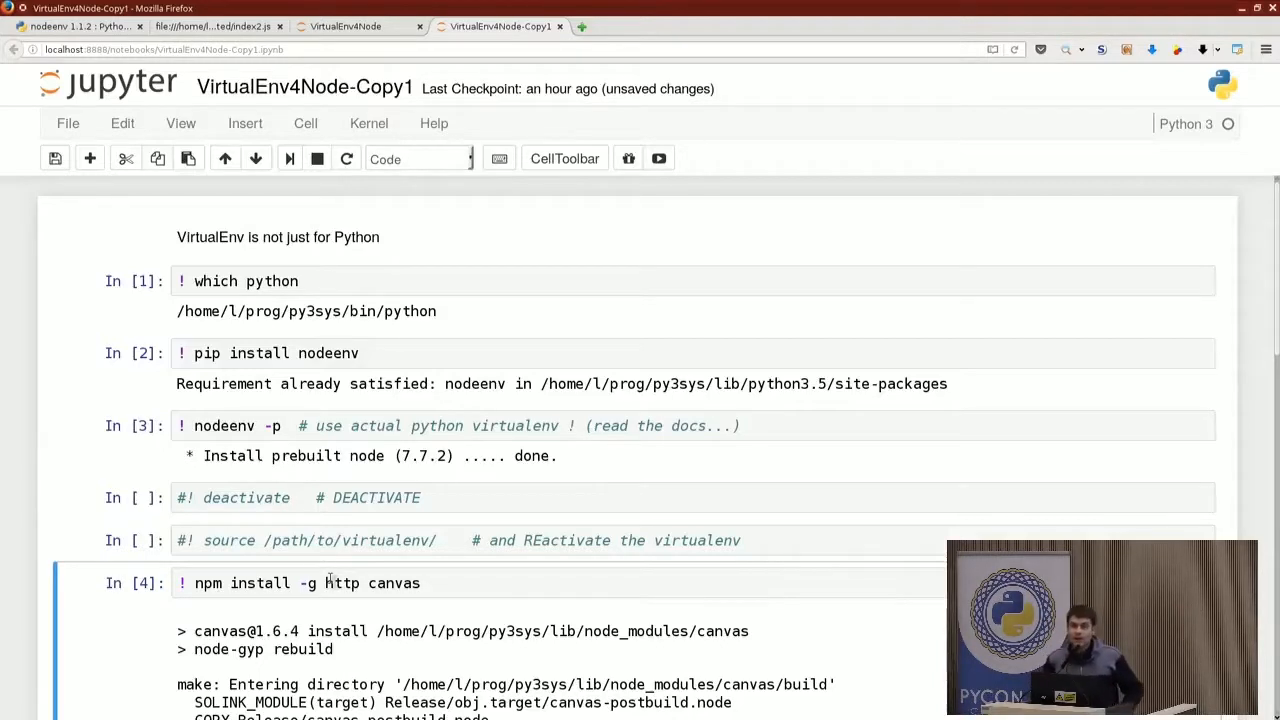
{"action": "scroll", "scroll_direction": "down", "scroll_amount": 3}
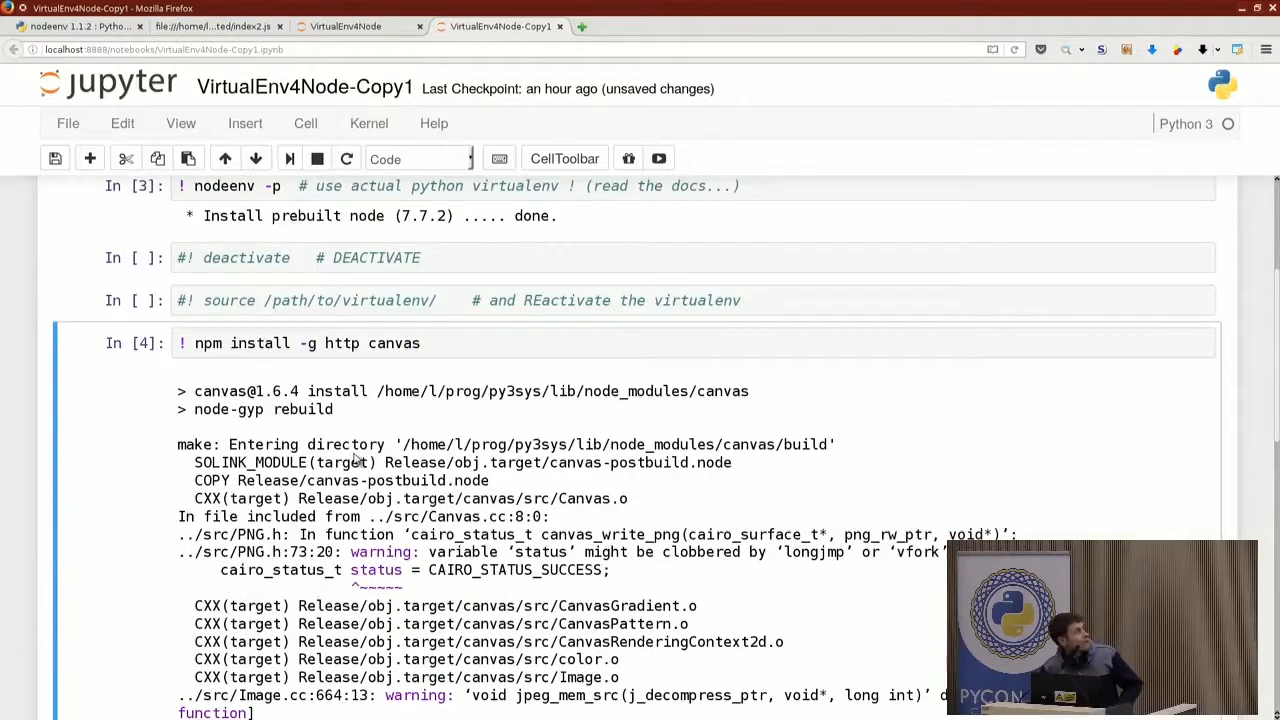
{"action": "mouse_move", "coordinate": [340, 432]}
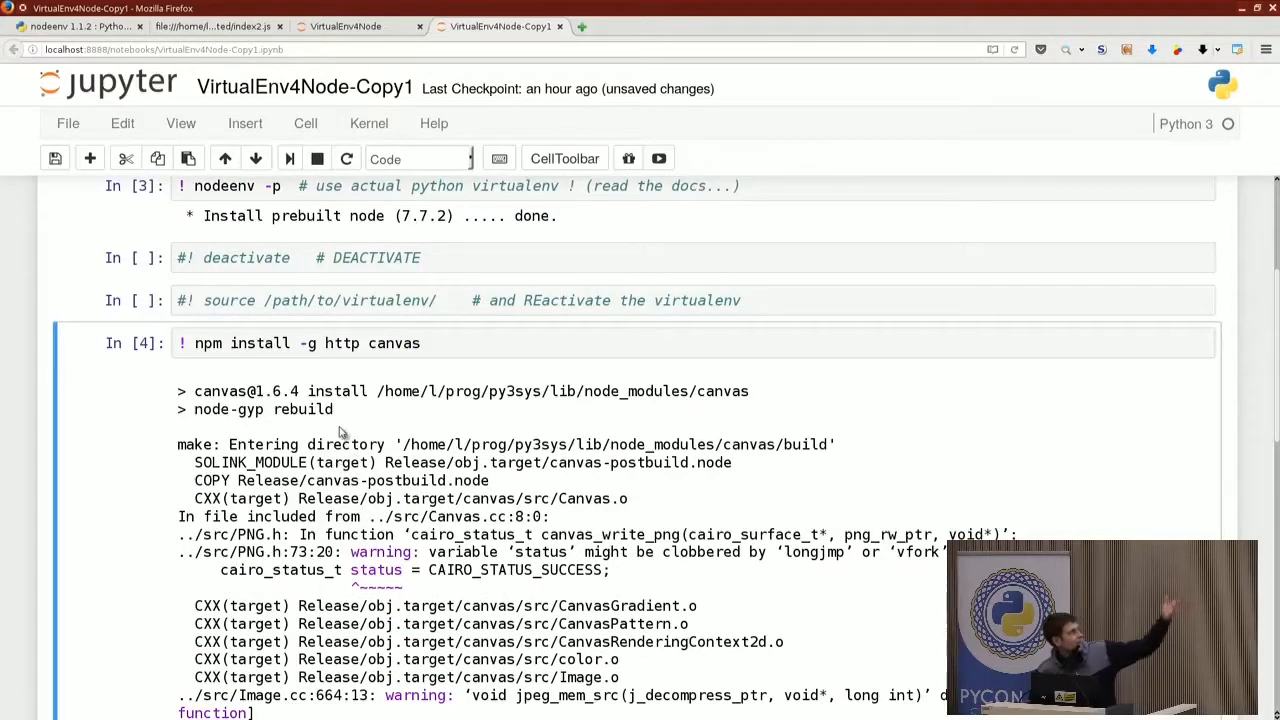
Scroll past the canvas build output to the node index2.js and xdg-open cells
{"action": "scroll", "scroll_direction": "down", "scroll_amount": 3}
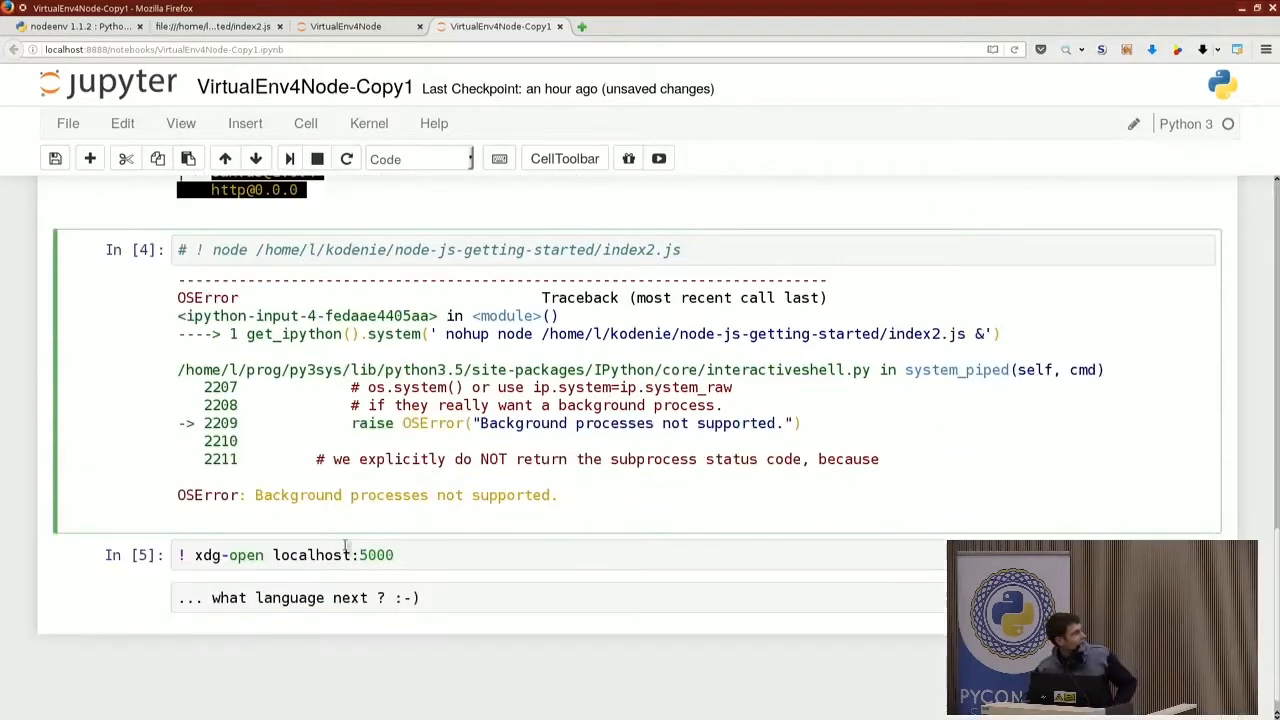
{"action": "mouse_move", "coordinate": [435, 508]}
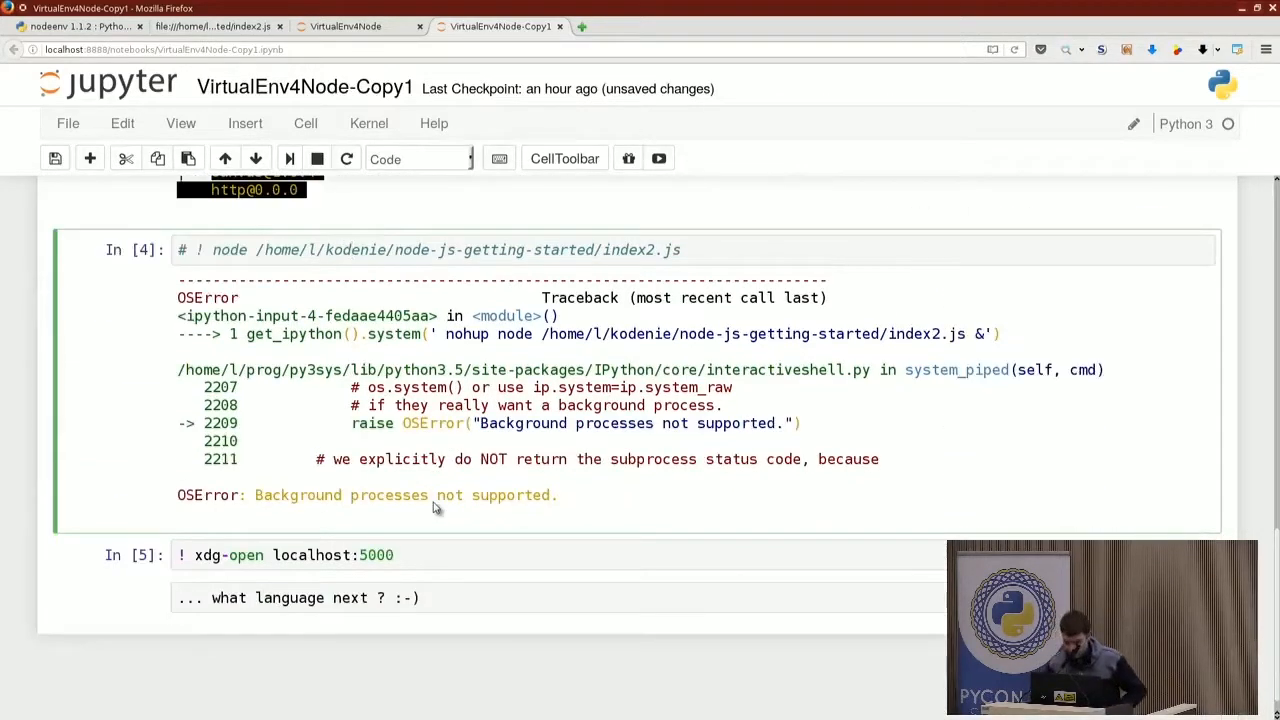
{"action": "mouse_move", "coordinate": [1196, 156]}
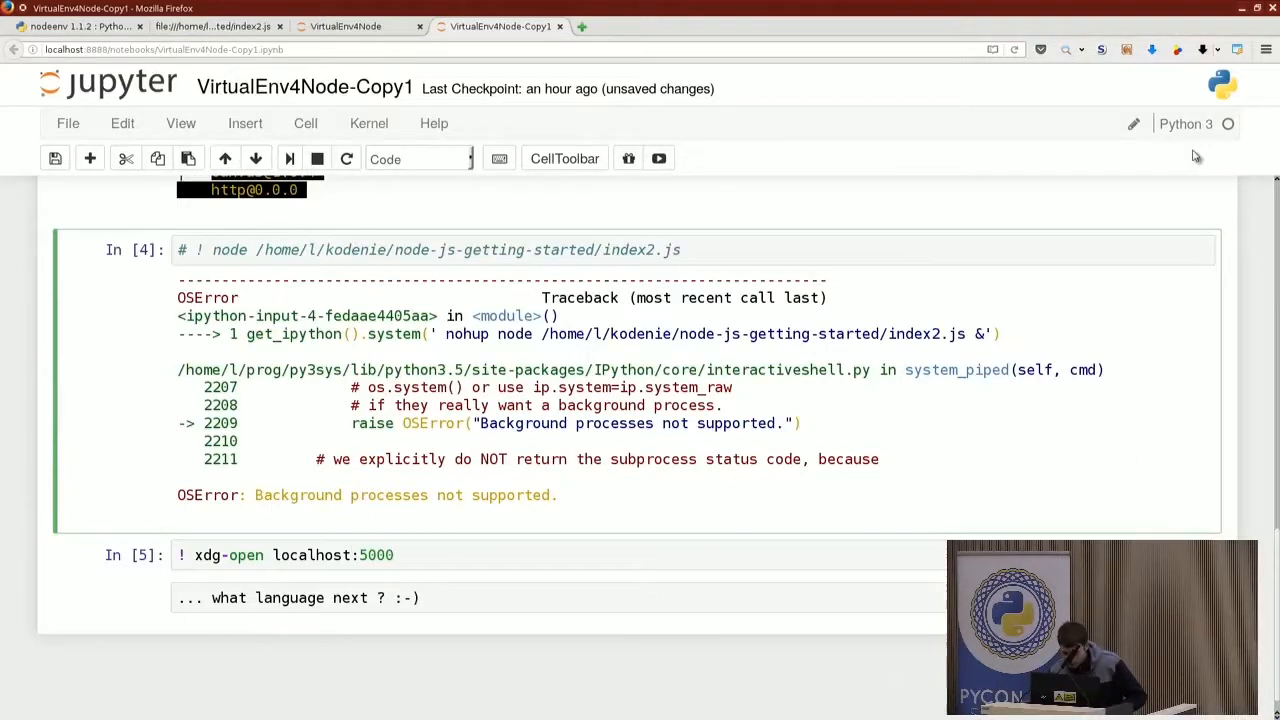
Select the node index2.js cell and show the drop-down terminal with the server log
{"action": "left_click", "coordinate": [350, 250]}
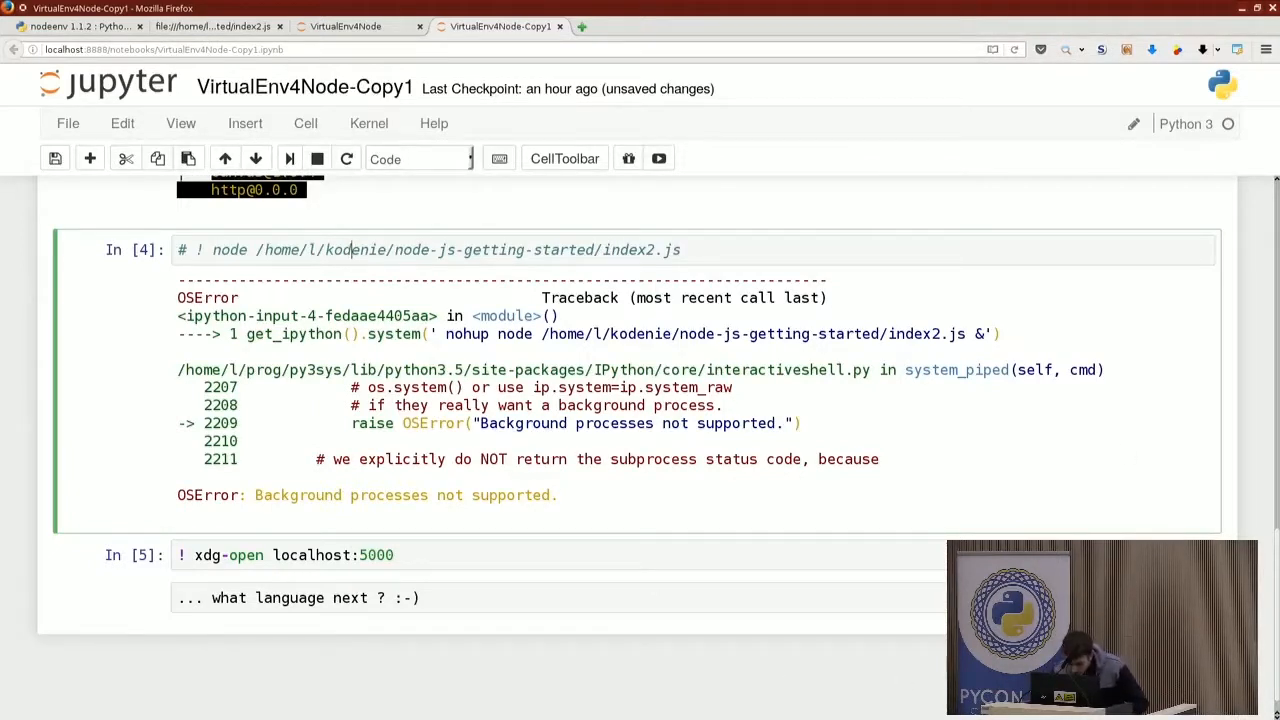
{"action": "mouse_move", "coordinate": [533, 180]}
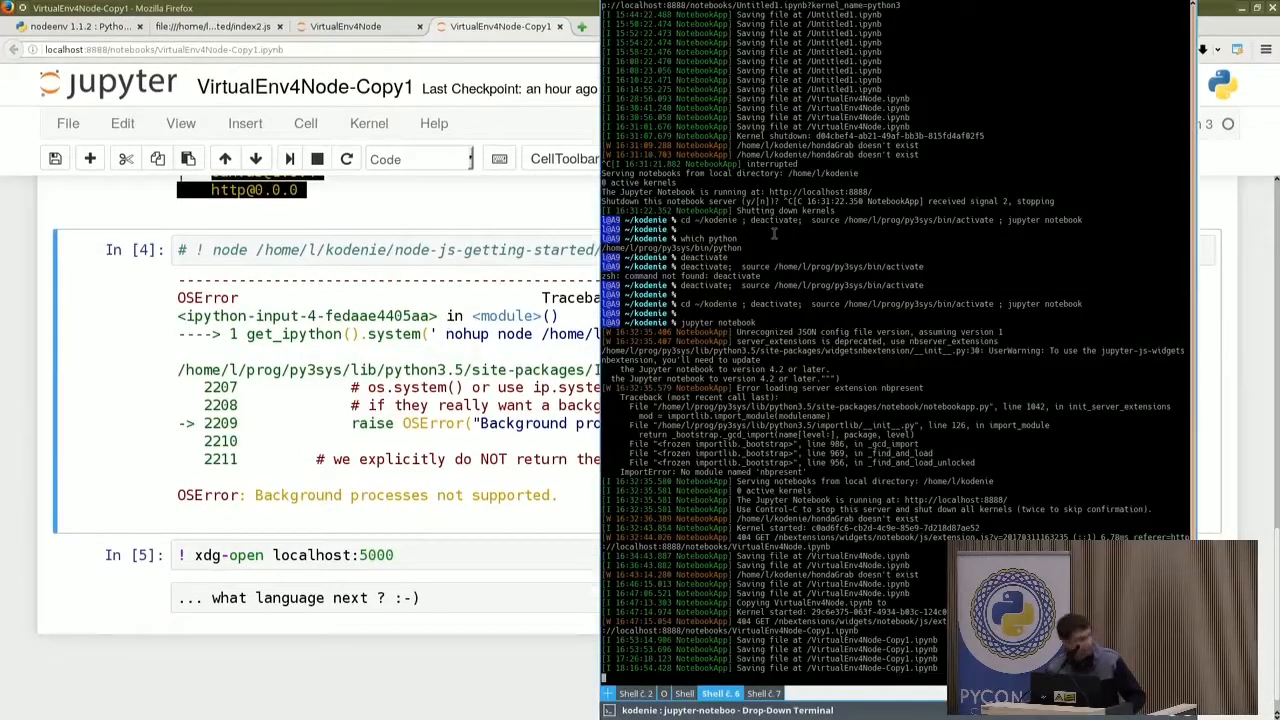
Focus the drop-down terminal and hide it to reveal the notebook again
{"action": "left_click", "coordinate": [763, 693]}
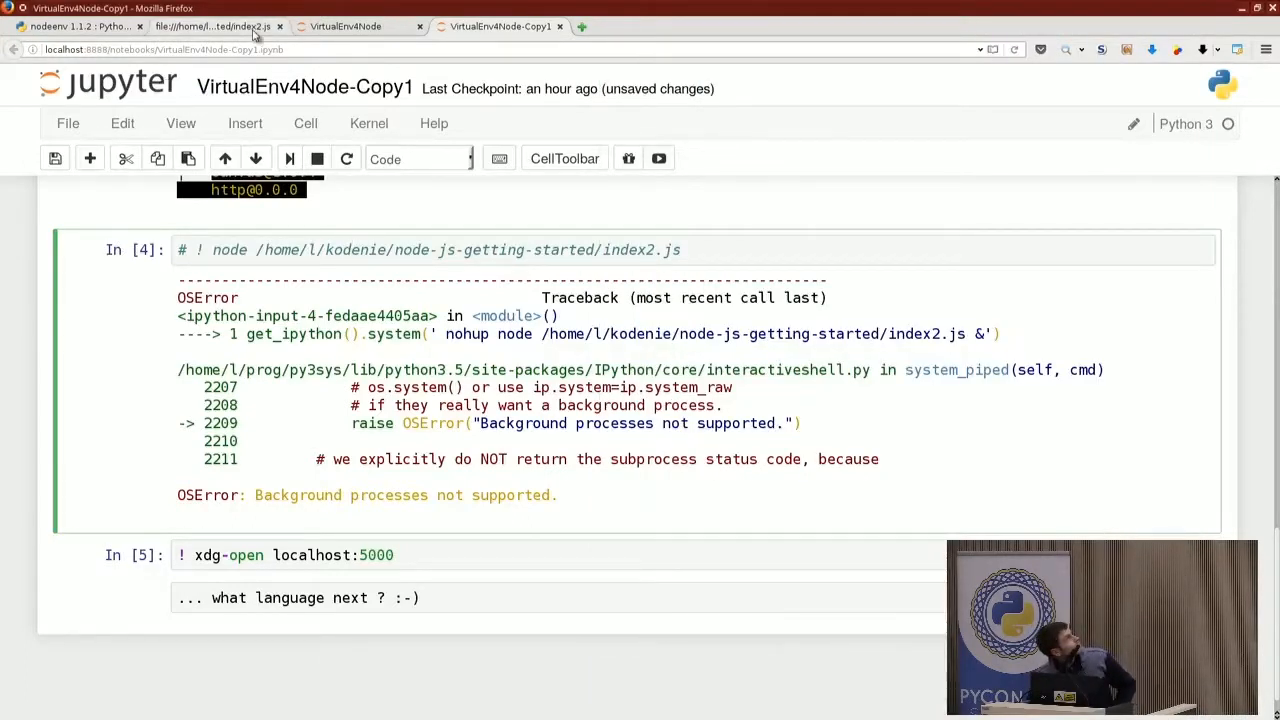
Run the '! xdg-open localhost:5000' cell to open the served page in a new tab
{"action": "left_click", "coordinate": [210, 26]}
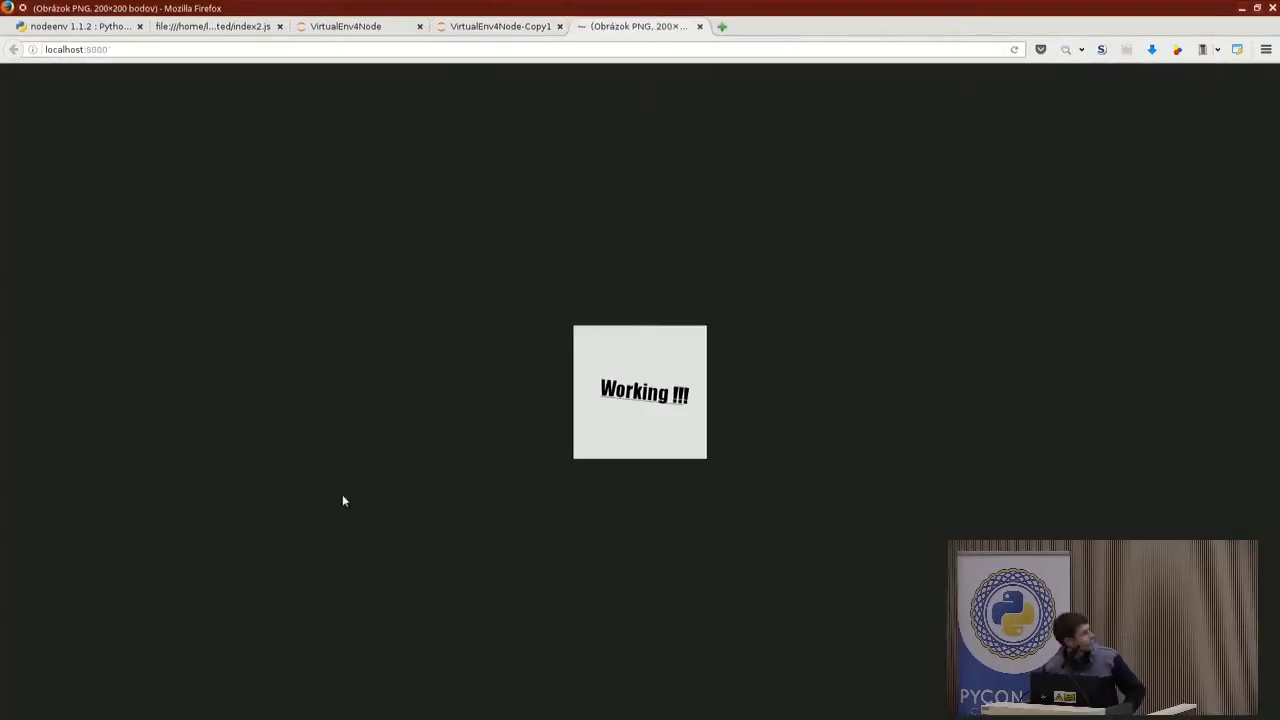
{"action": "mouse_move", "coordinate": [451, 450]}
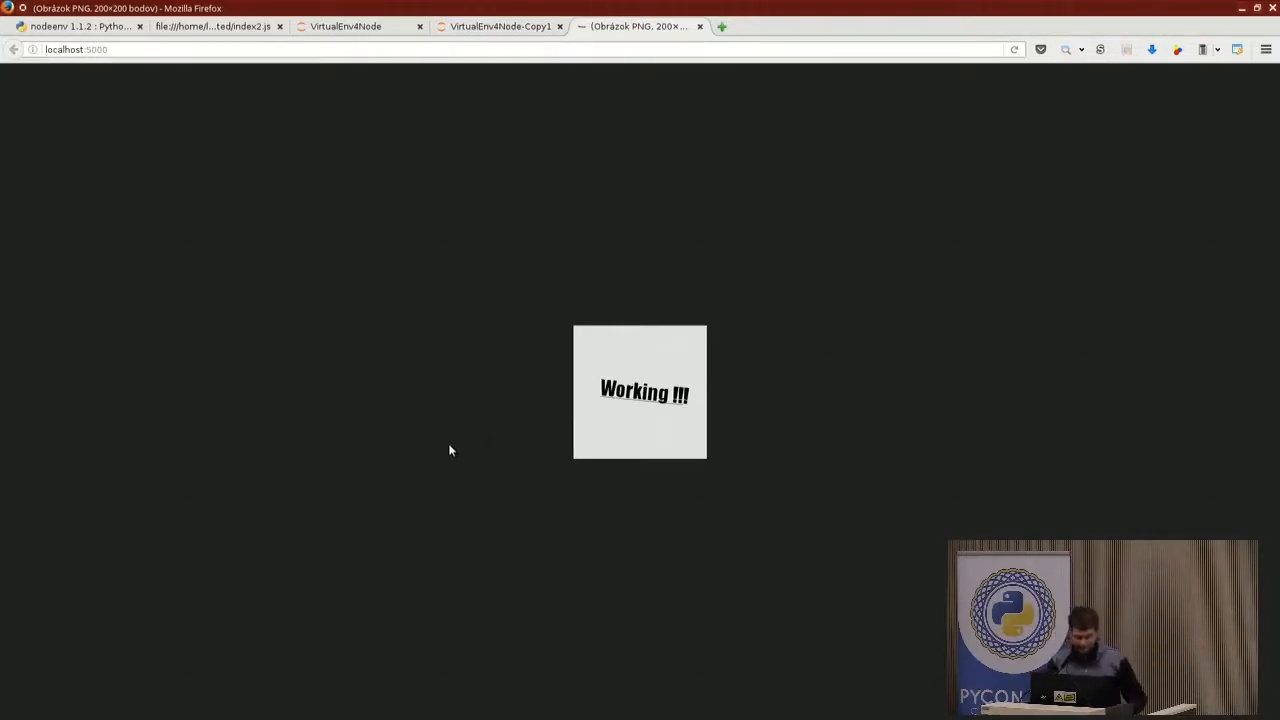
View the 'Working !!!' image at localhost:5000, then return to the VirtualEnv4Node-Copy1 notebook
{"action": "left_click", "coordinate": [500, 26]}
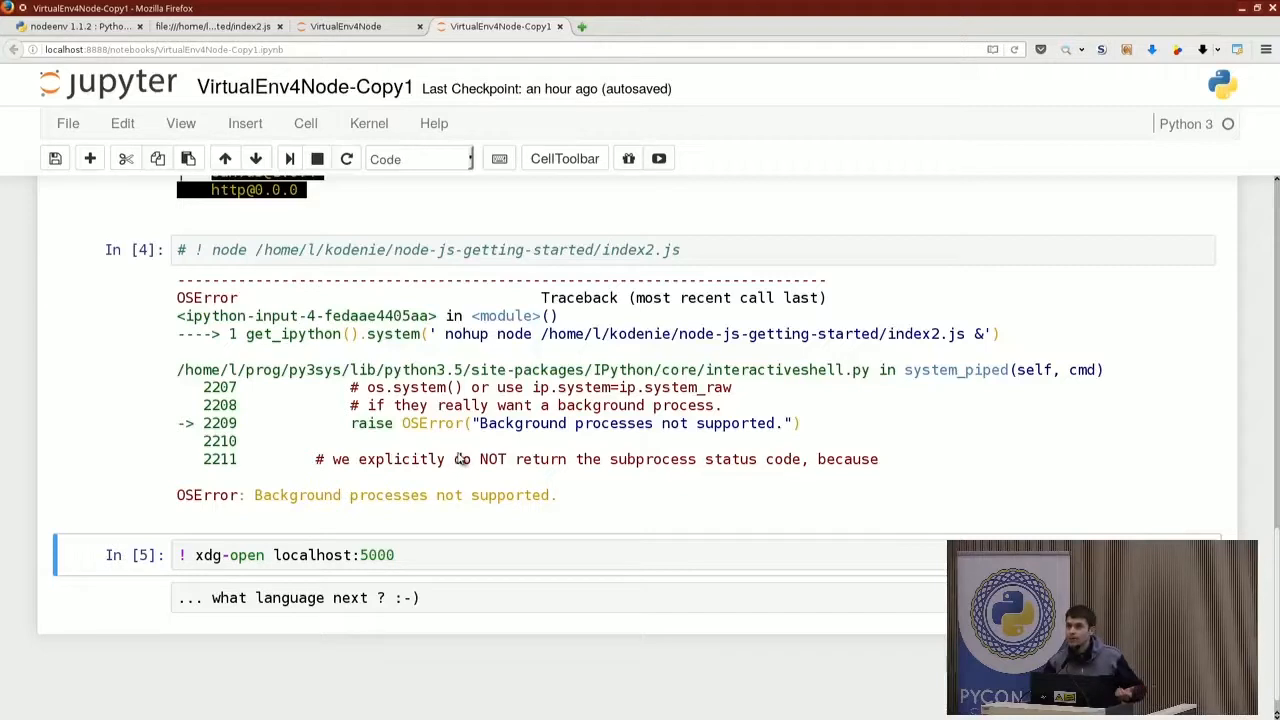
{"action": "mouse_move", "coordinate": [458, 485]}
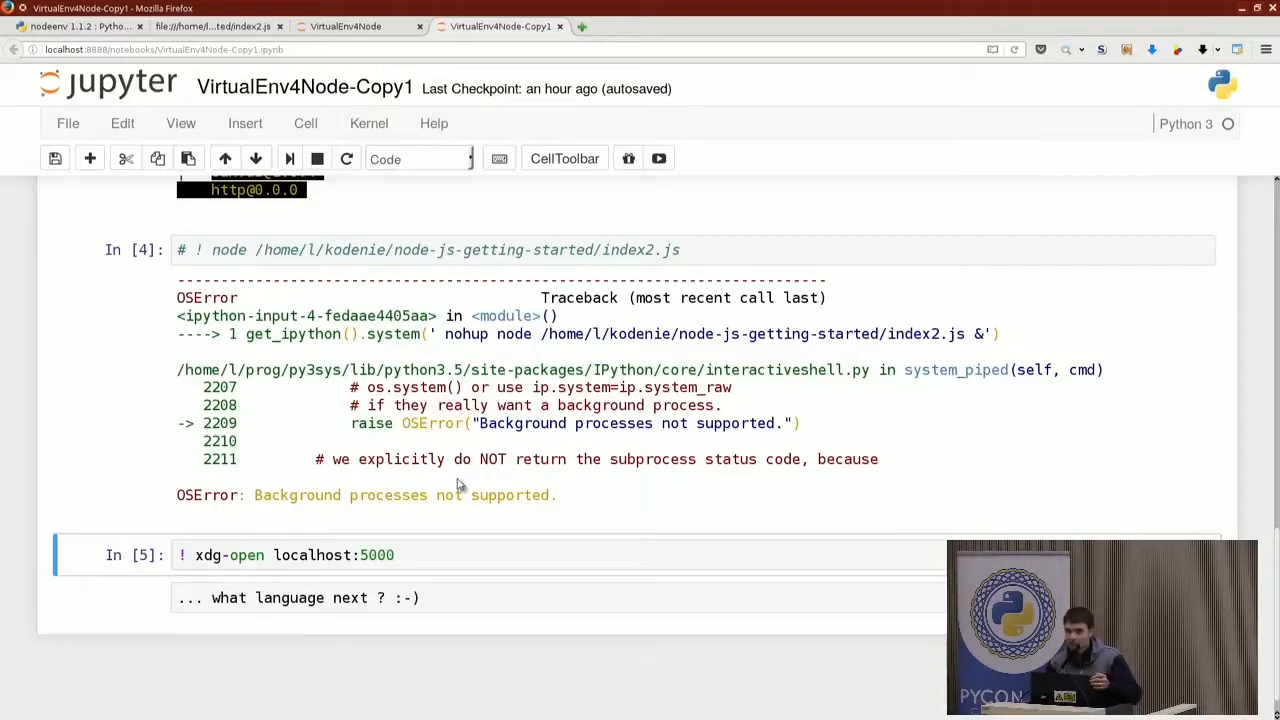